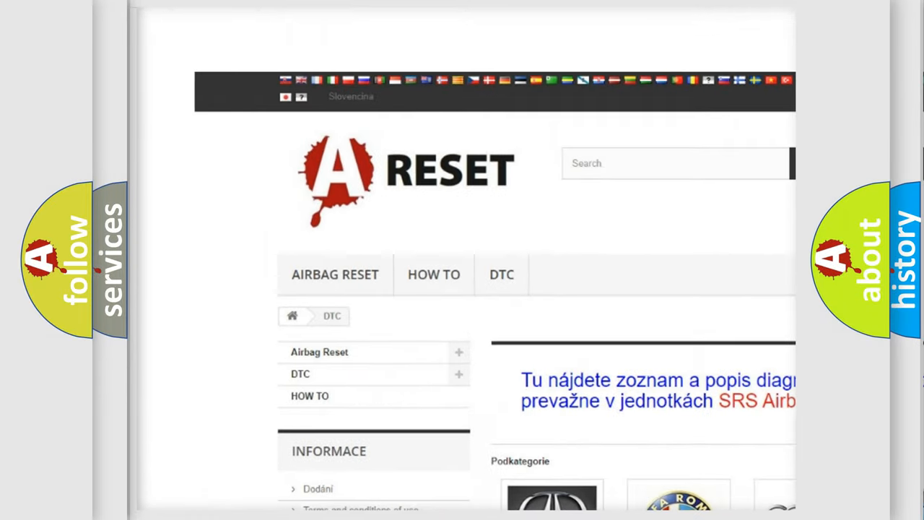
{"action": "scroll", "scroll_direction": "down", "scroll_amount": 3}
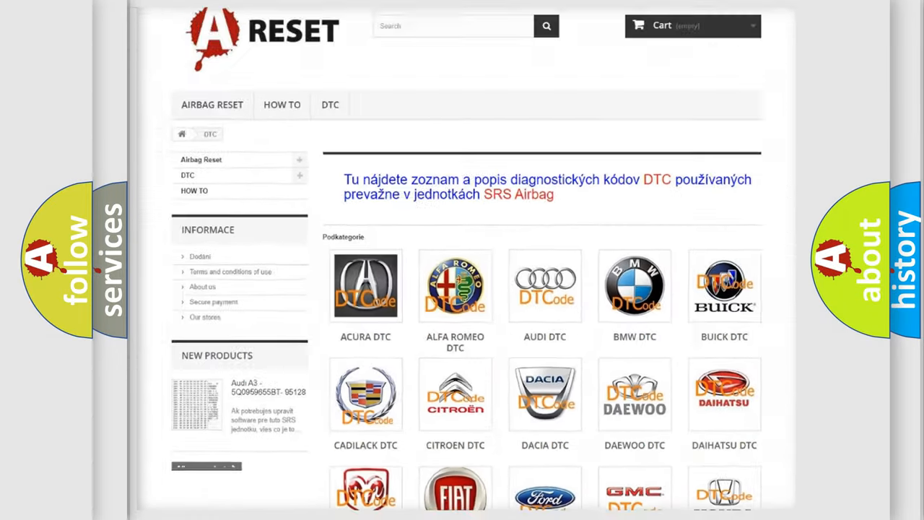
{"action": "scroll", "scroll_direction": "down", "scroll_amount": 3}
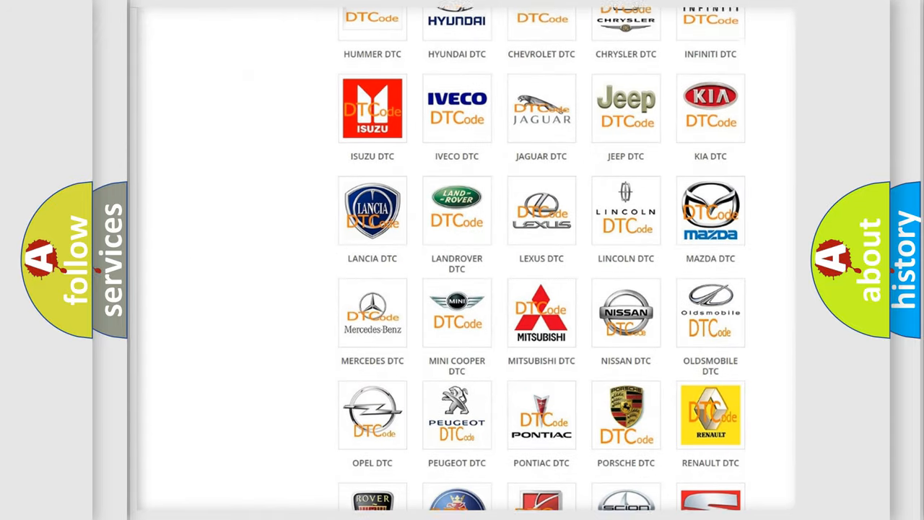
{"action": "scroll", "scroll_direction": "down", "scroll_amount": 3}
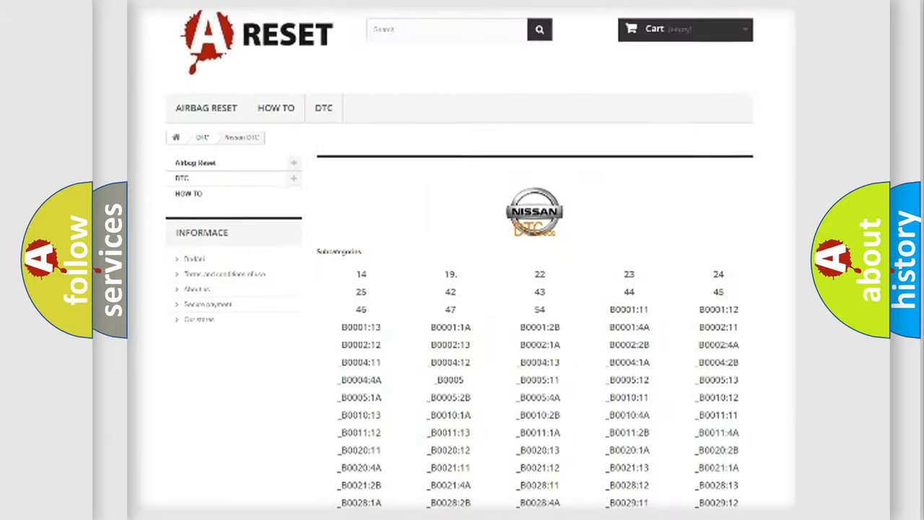
{"action": "scroll", "scroll_direction": "down", "scroll_amount": 3}
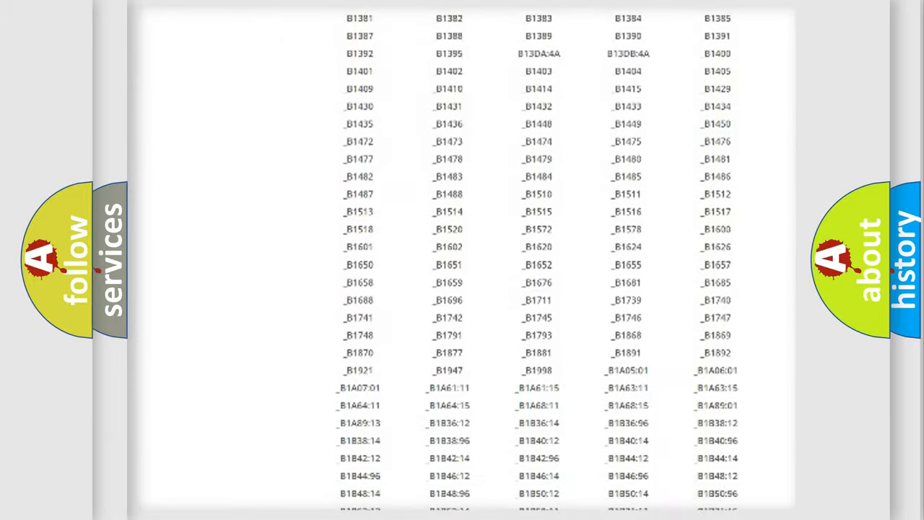